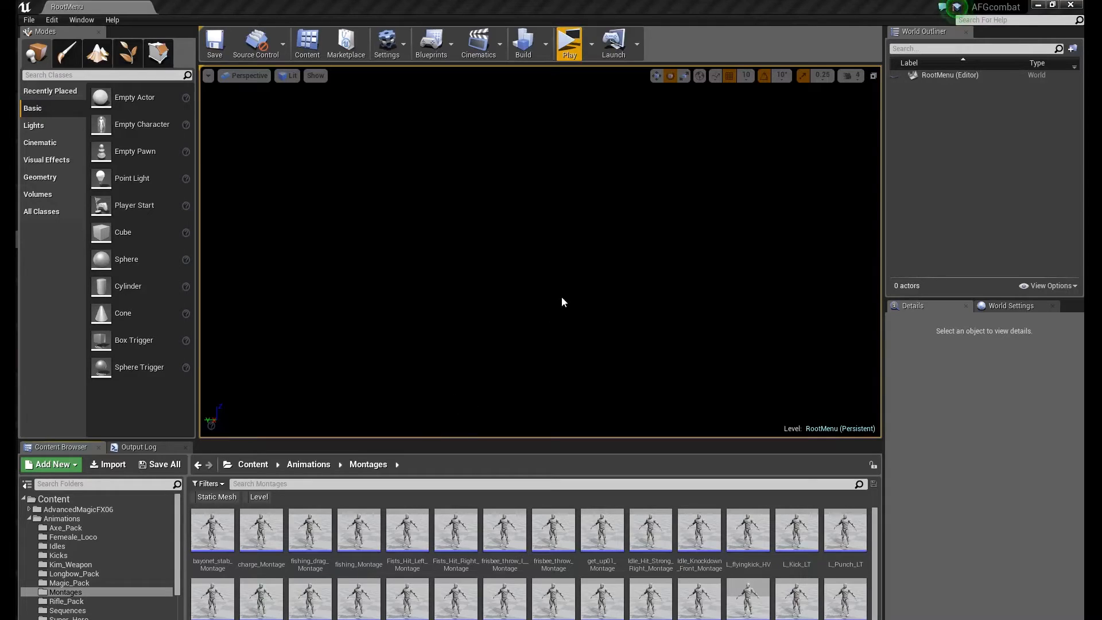
{"action": "mouse_move", "coordinate": [581, 373]}
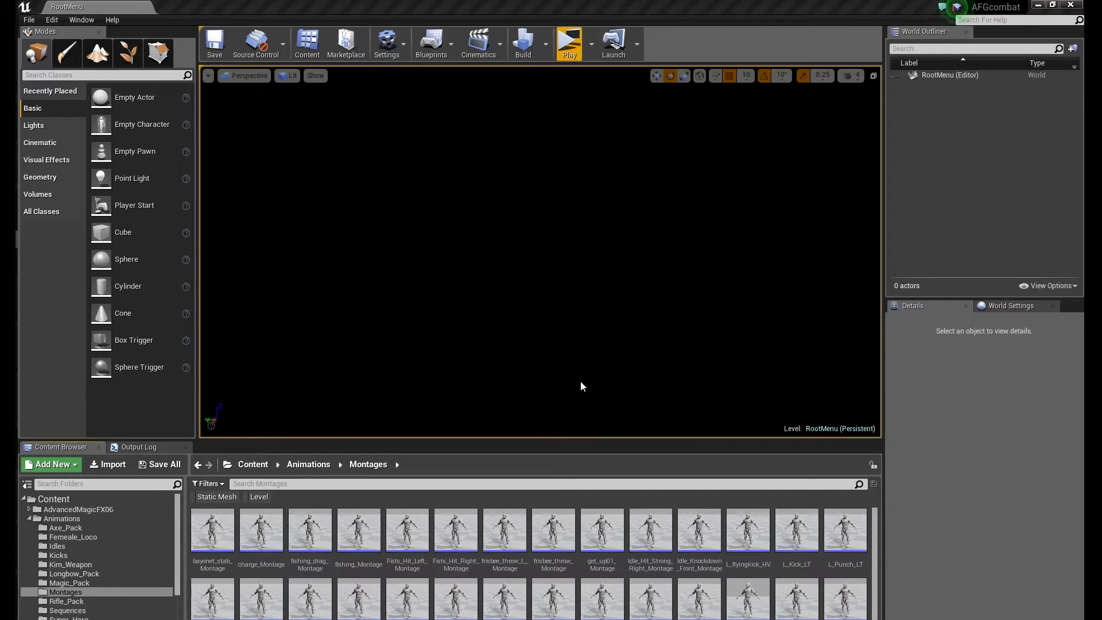
{"action": "mouse_move", "coordinate": [559, 419]}
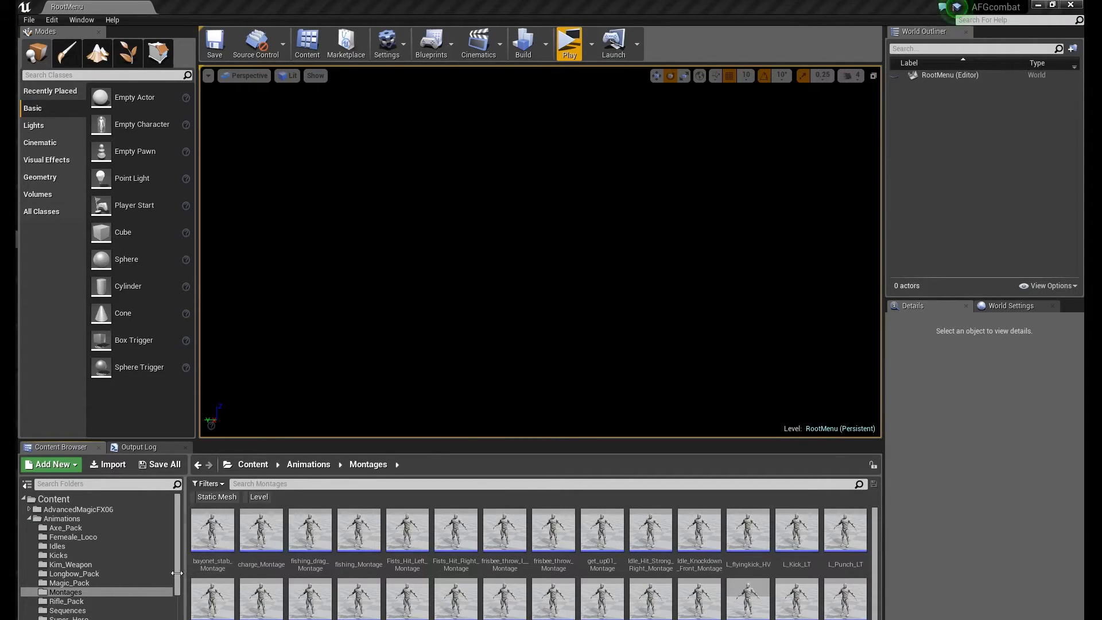
Open the BaseCharacter blueprint from Characters, review its event graph, then close it
{"action": "scroll", "scroll_direction": "down", "scroll_amount": 3}
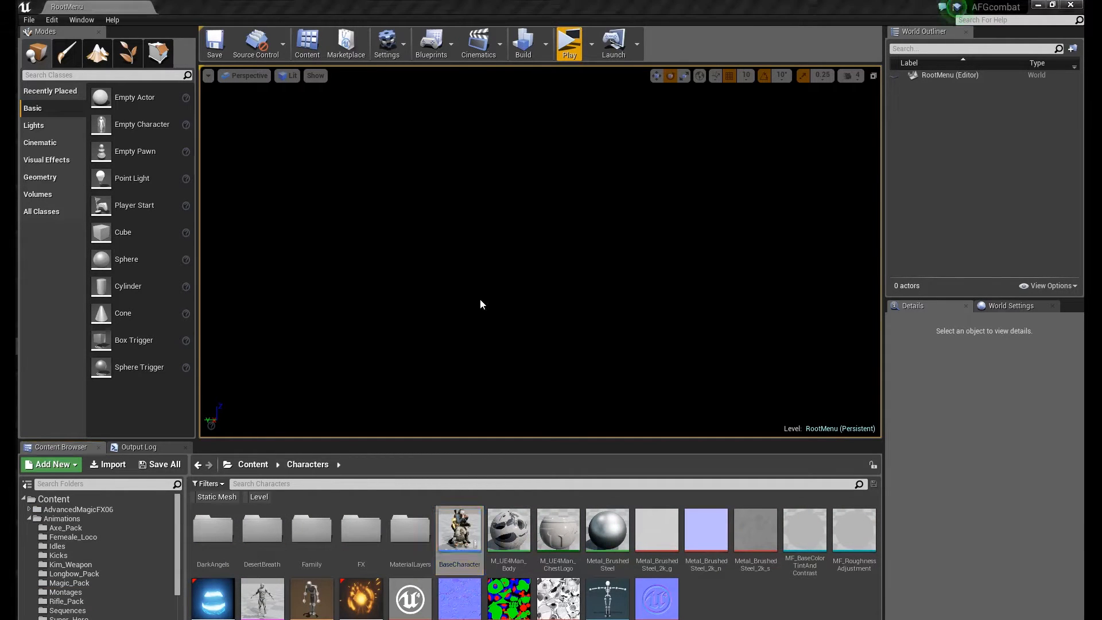
{"action": "double_click", "coordinate": [459, 529]}
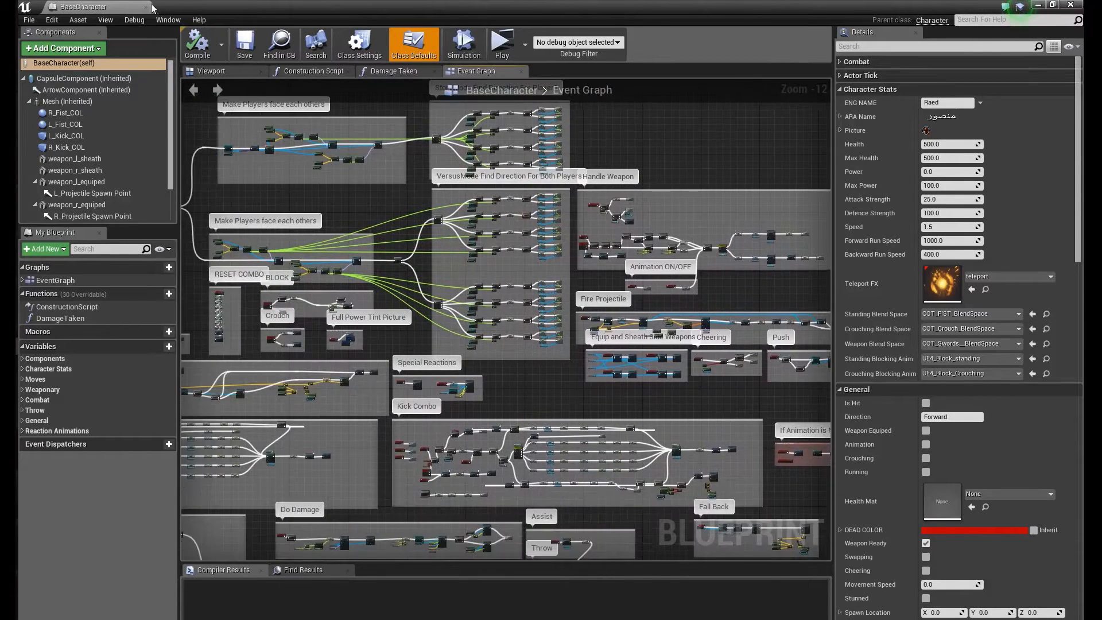
{"action": "mouse_move", "coordinate": [555, 395]}
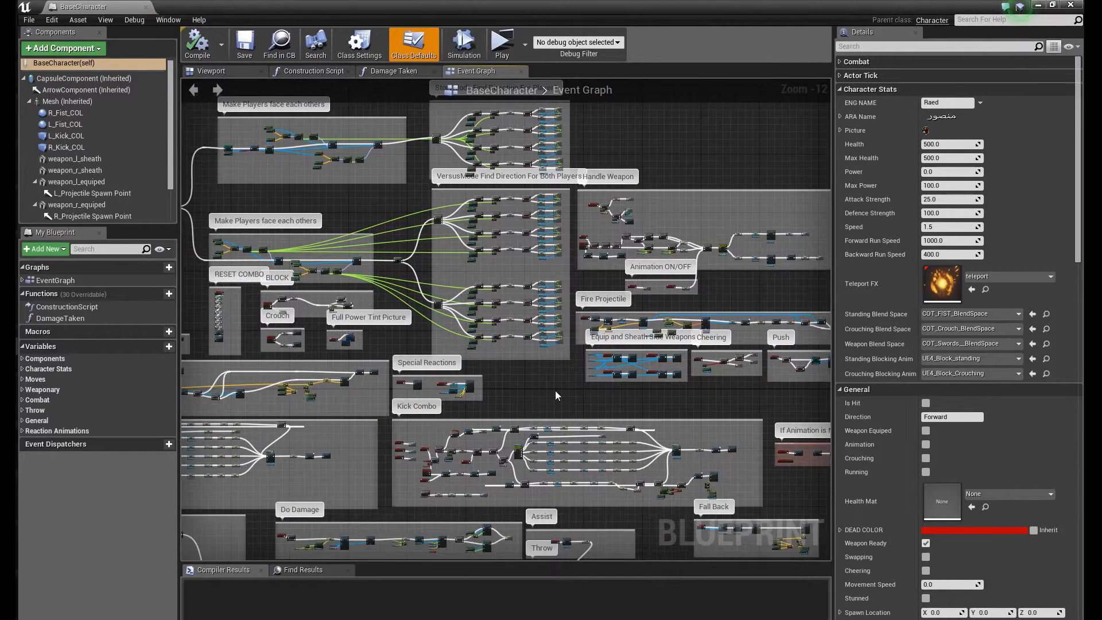
{"action": "mouse_move", "coordinate": [147, 6]}
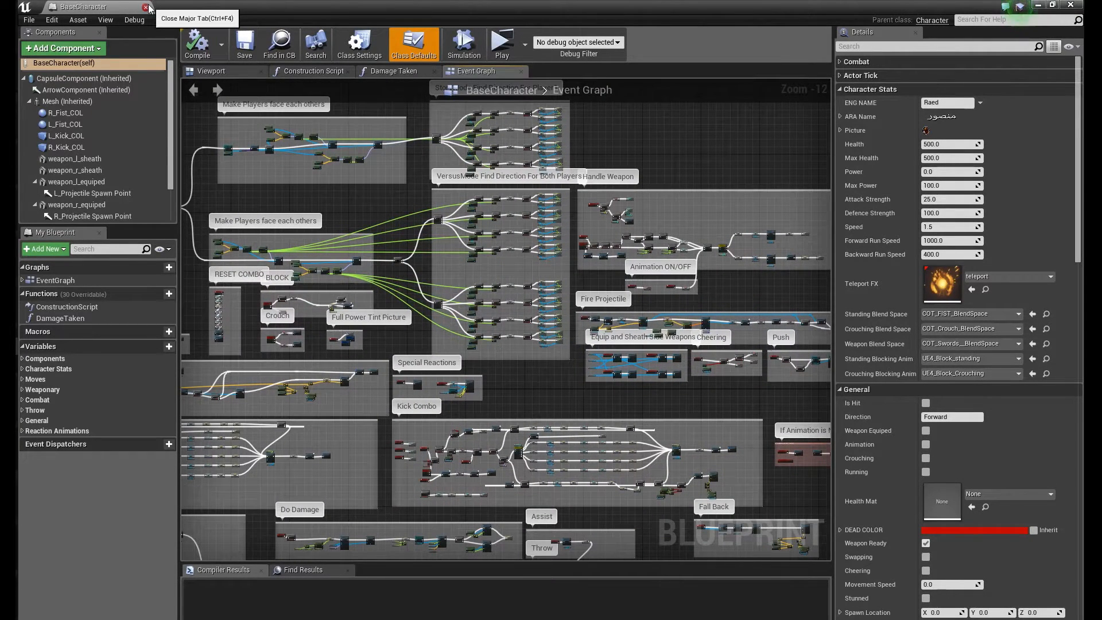
{"action": "left_click", "coordinate": [146, 6]}
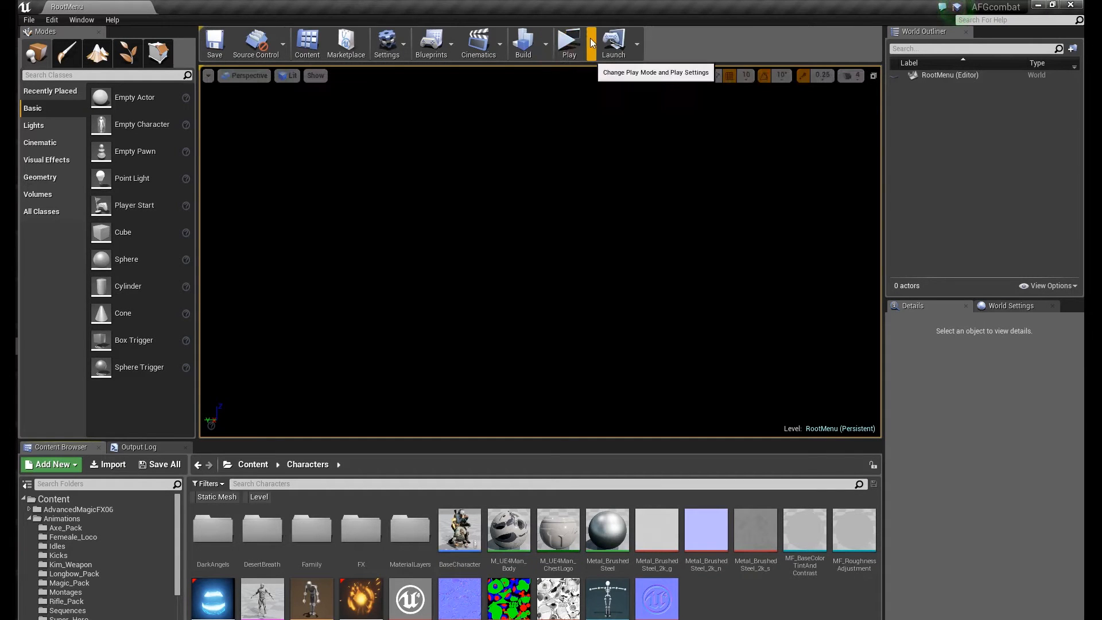
Launch a Standalone Game preview from the Play dropdown
{"action": "left_click", "coordinate": [567, 42]}
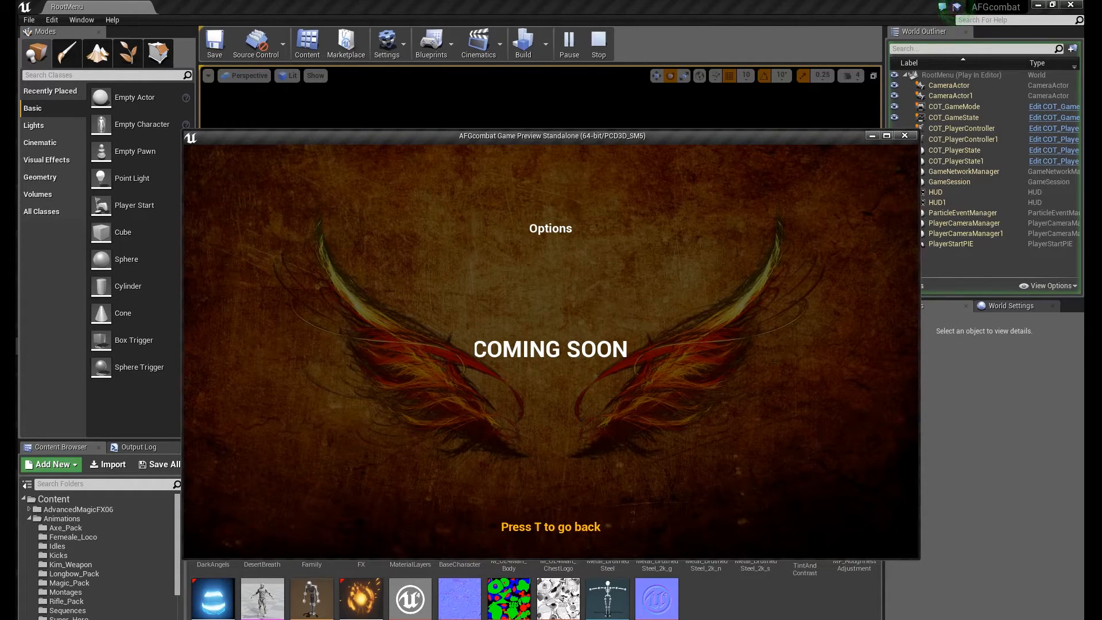
Go back from Options with T and click a locked fighter portrait
{"action": "key", "text": "t"}
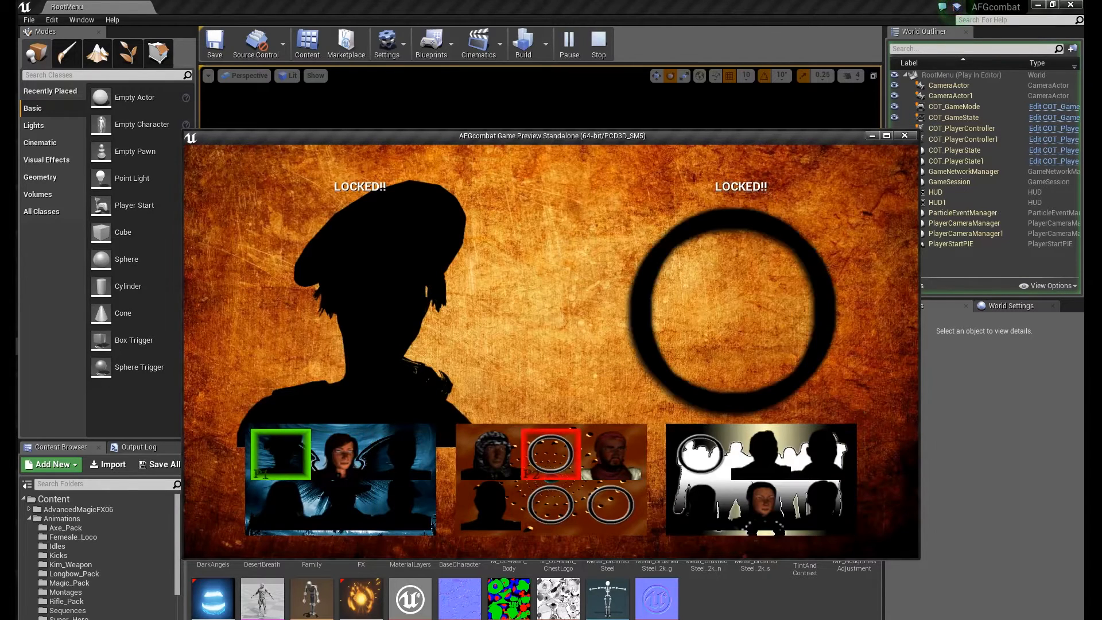
{"action": "left_click", "coordinate": [757, 504]}
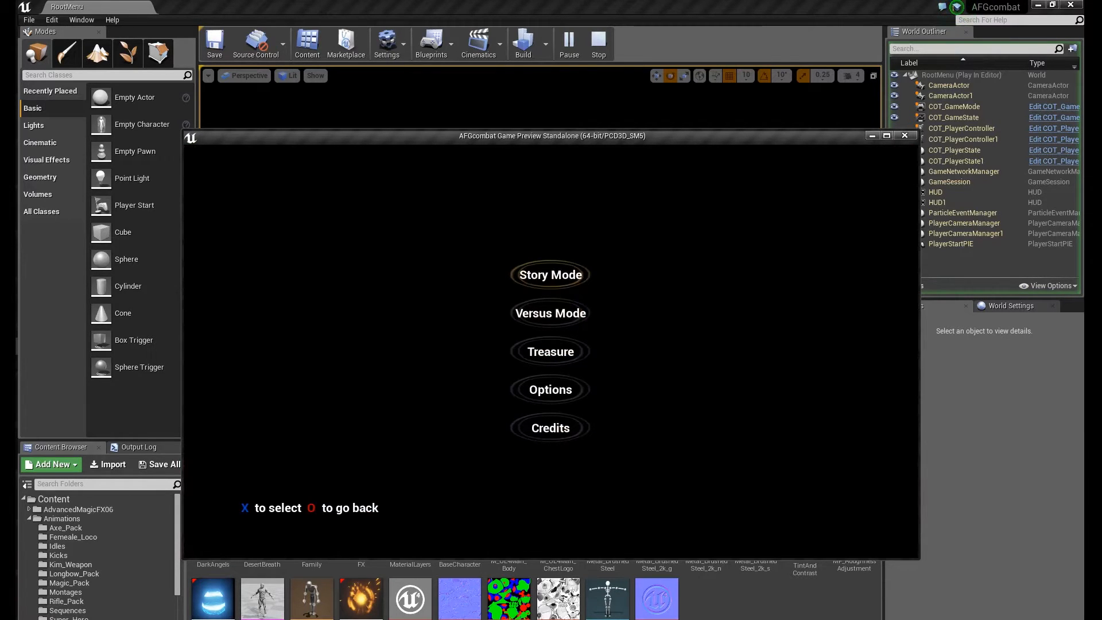
Click Story Mode on the game's main menu
{"action": "left_click", "coordinate": [550, 274]}
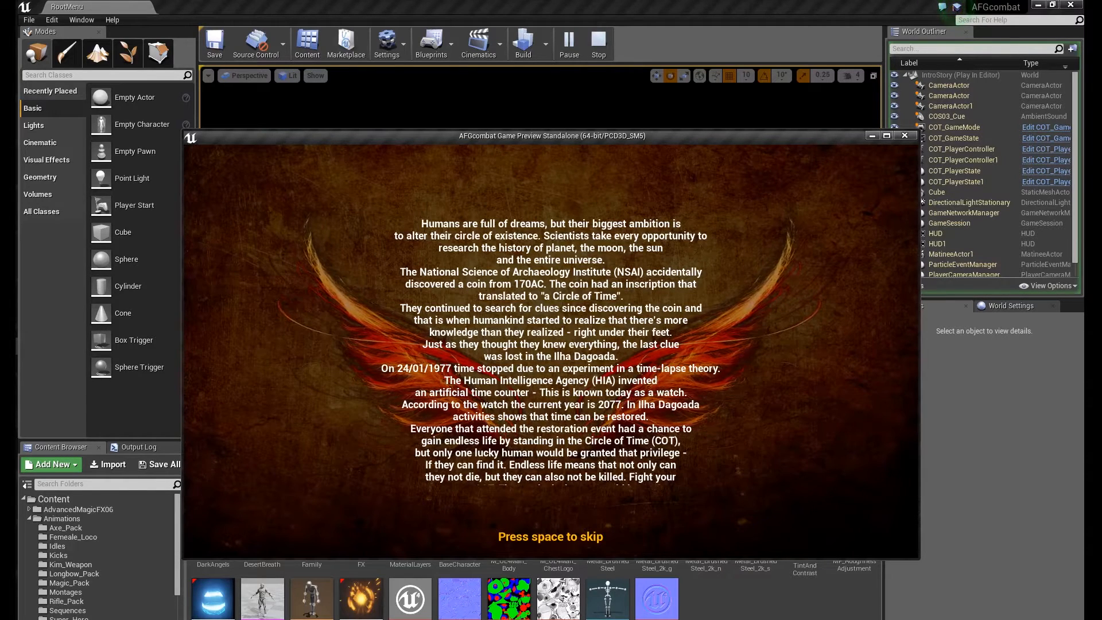
Skip the intro with Space, then pick player one's fighter and the opponent
{"action": "key", "text": "space"}
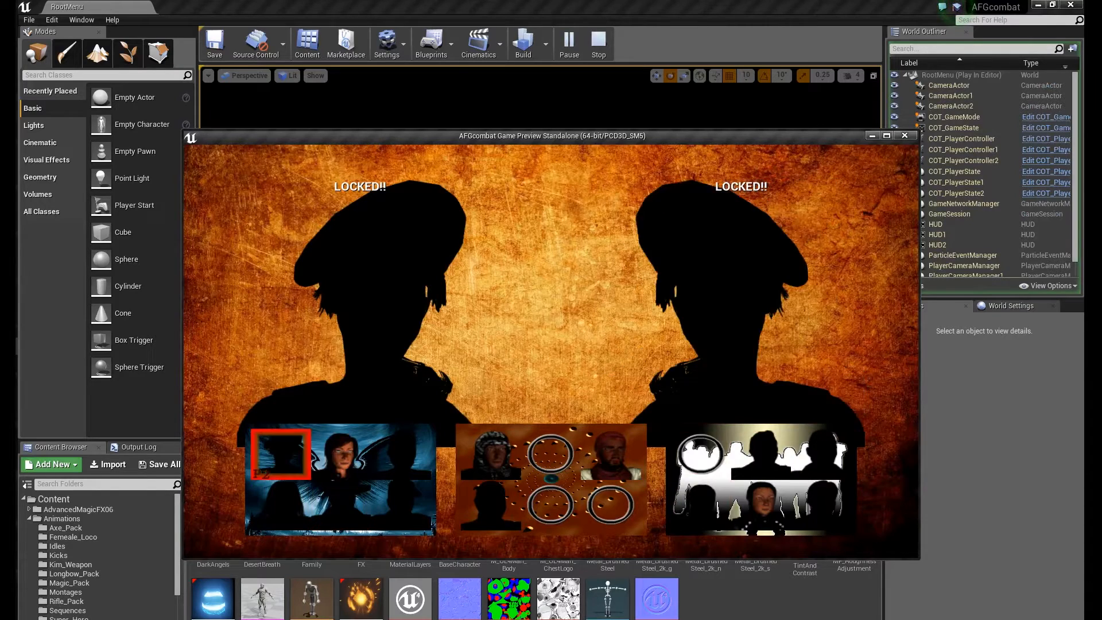
{"action": "left_click", "coordinate": [491, 454]}
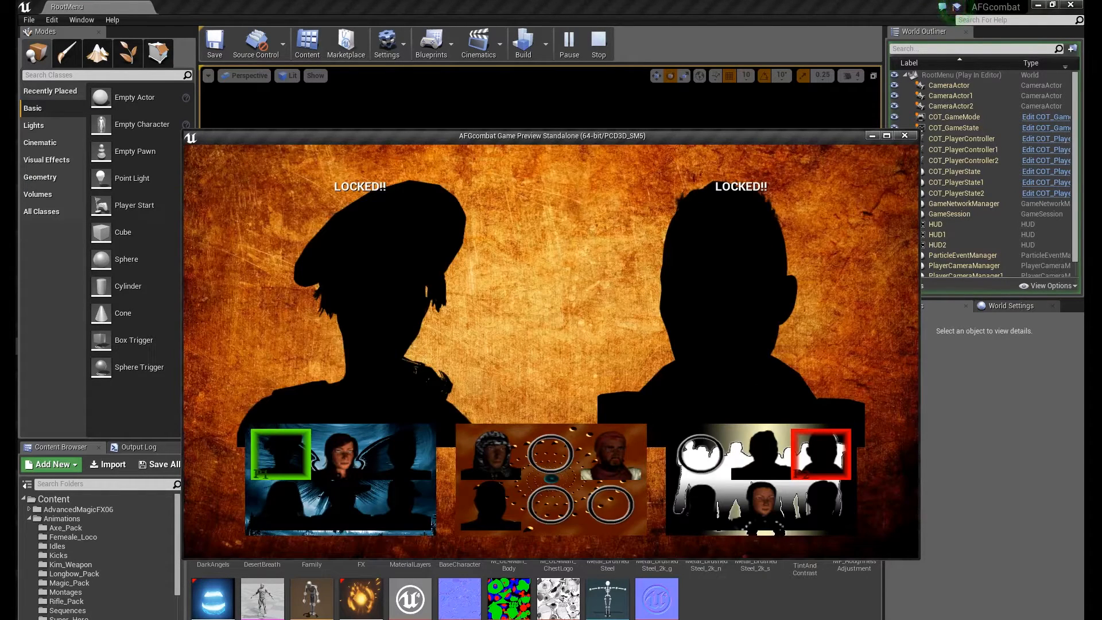
{"action": "left_click", "coordinate": [491, 453]}
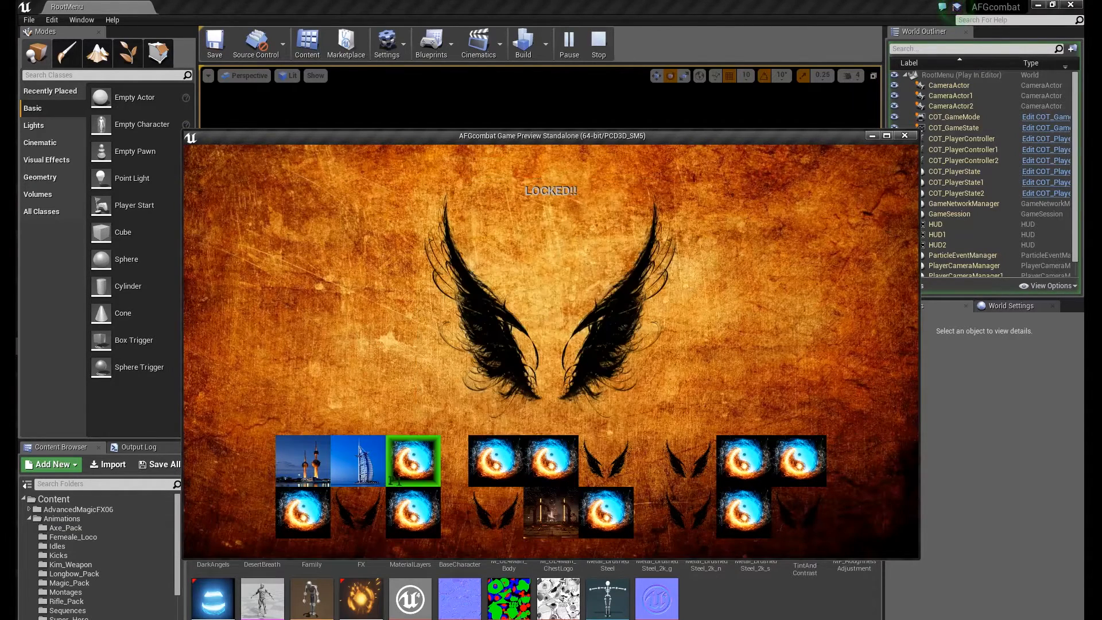
Select a middle-group stage tile and click again to confirm it
{"action": "left_click", "coordinate": [606, 510]}
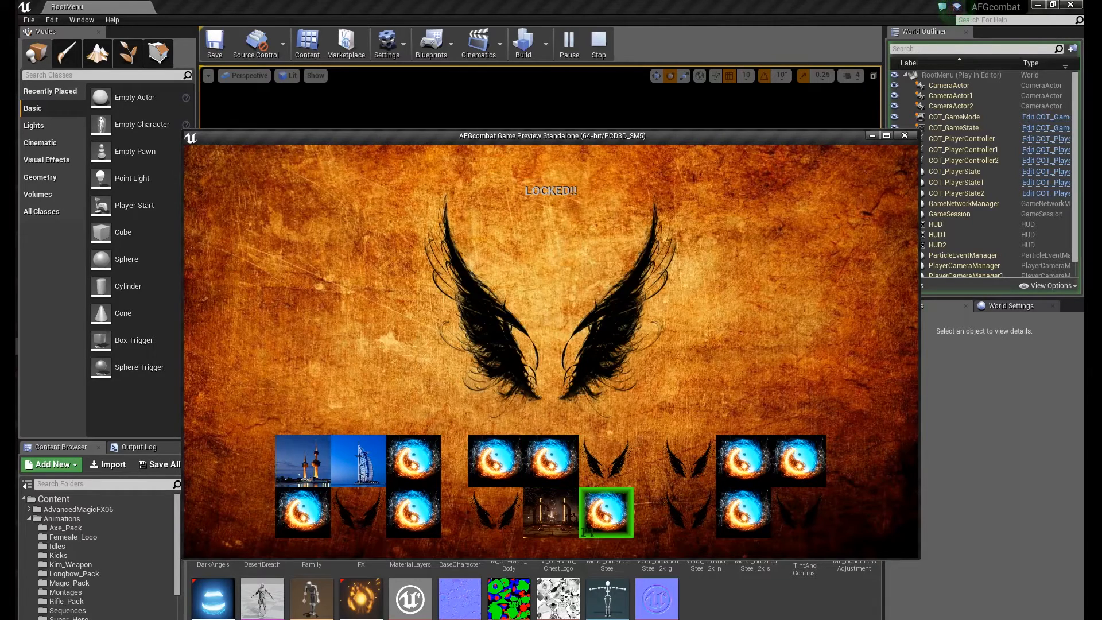
{"action": "left_click", "coordinate": [551, 513]}
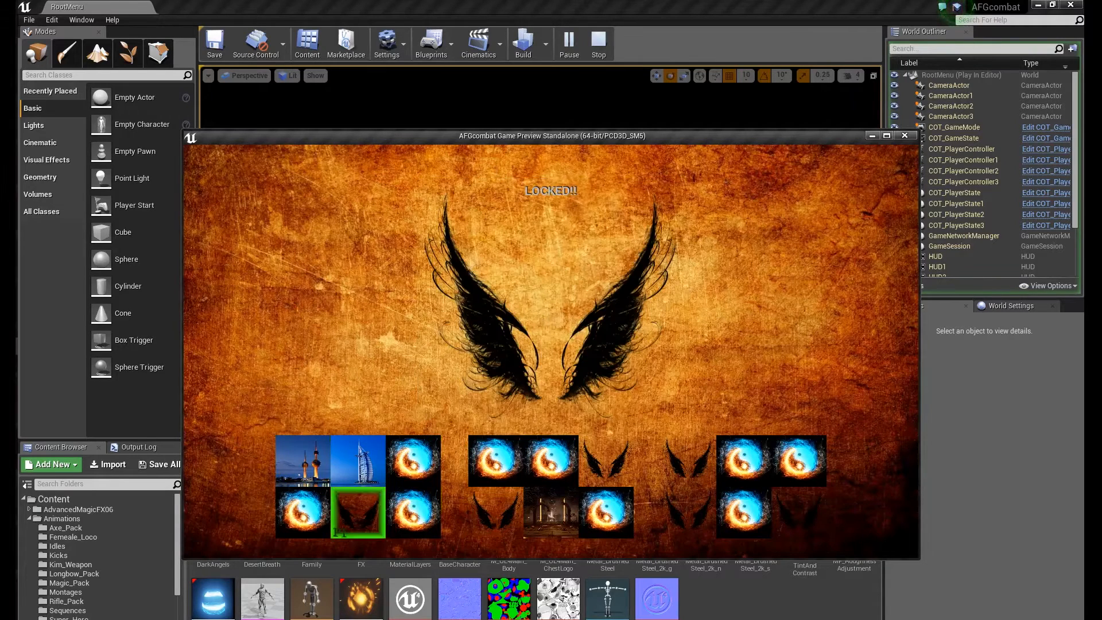
{"action": "left_click", "coordinate": [357, 461]}
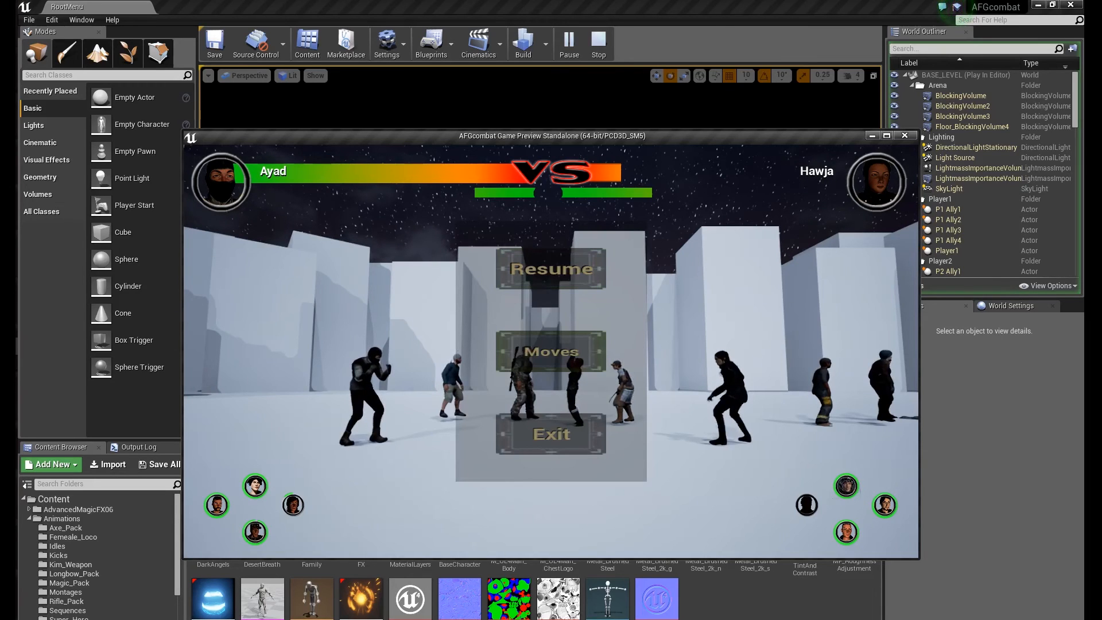
Click Moves in the pause menu to show the Basic Moves controls
{"action": "left_click", "coordinate": [551, 351]}
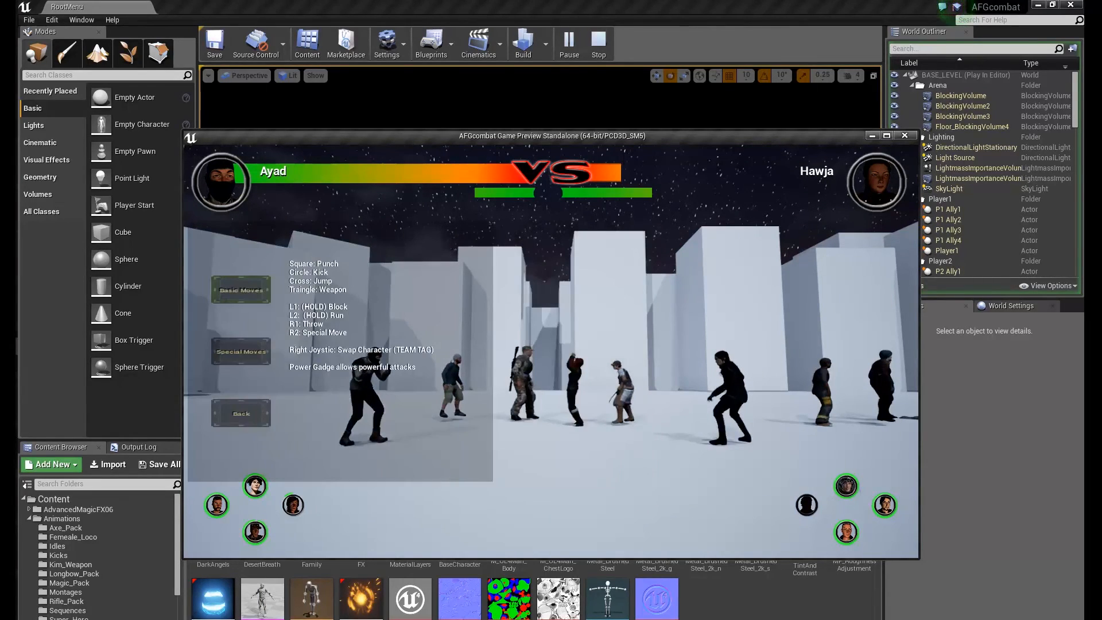